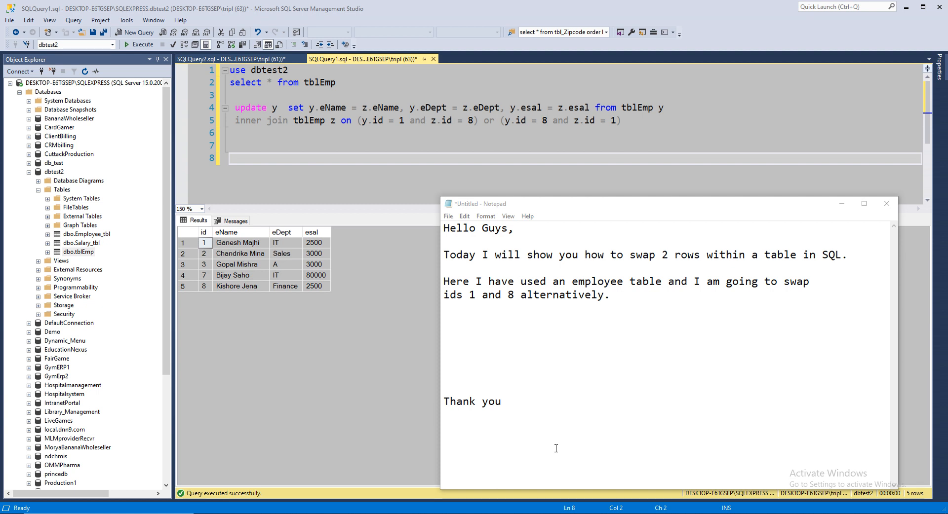
{"action": "mouse_move", "coordinate": [436, 274]}
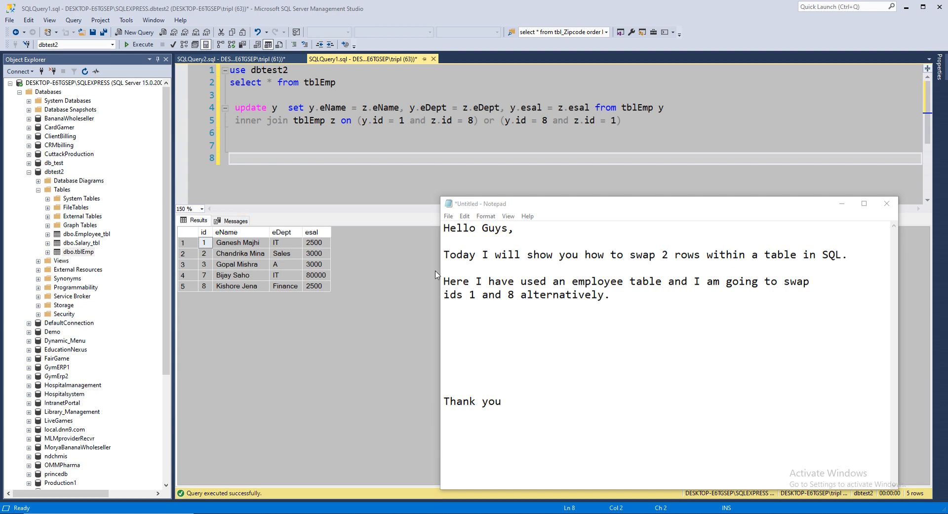
{"action": "mouse_move", "coordinate": [202, 287]}
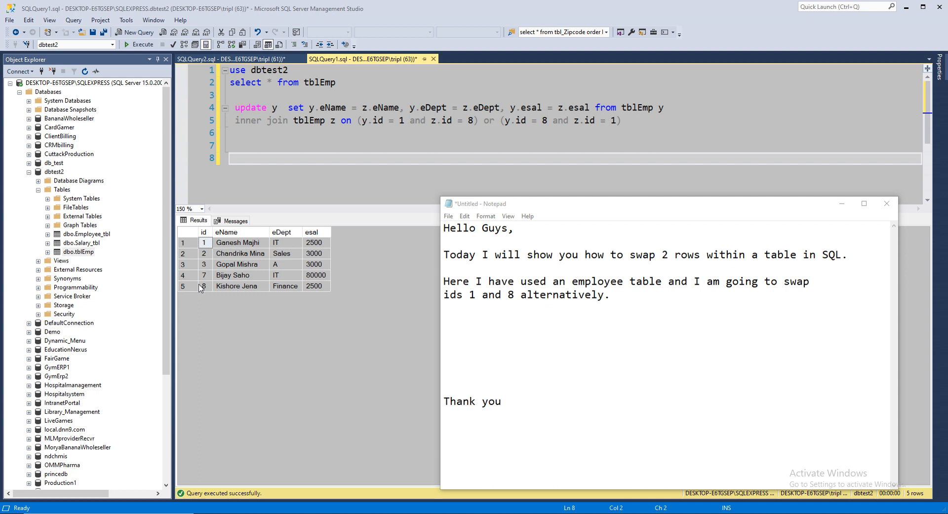
Step: Bring the tblEmp results and the swap query editor forward over the notes
{"action": "left_click", "coordinate": [314, 286]}
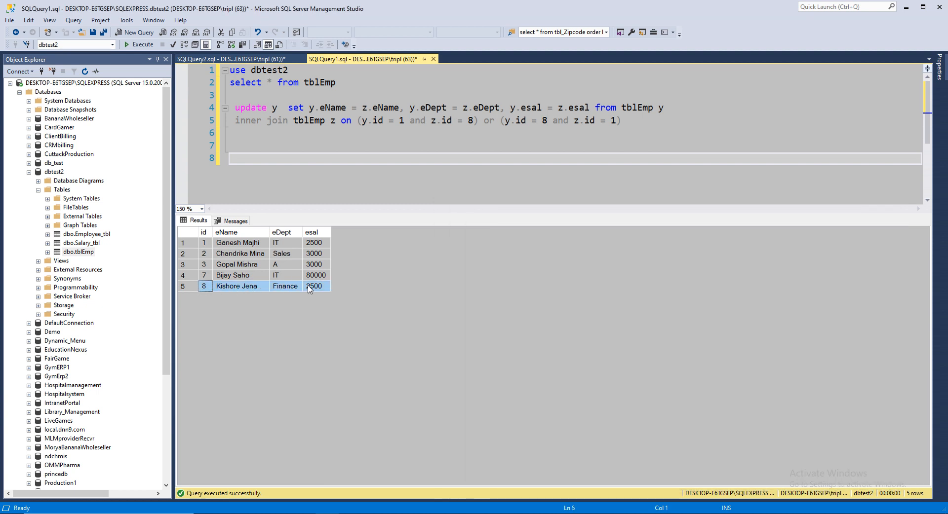
{"action": "left_click", "coordinate": [237, 243]}
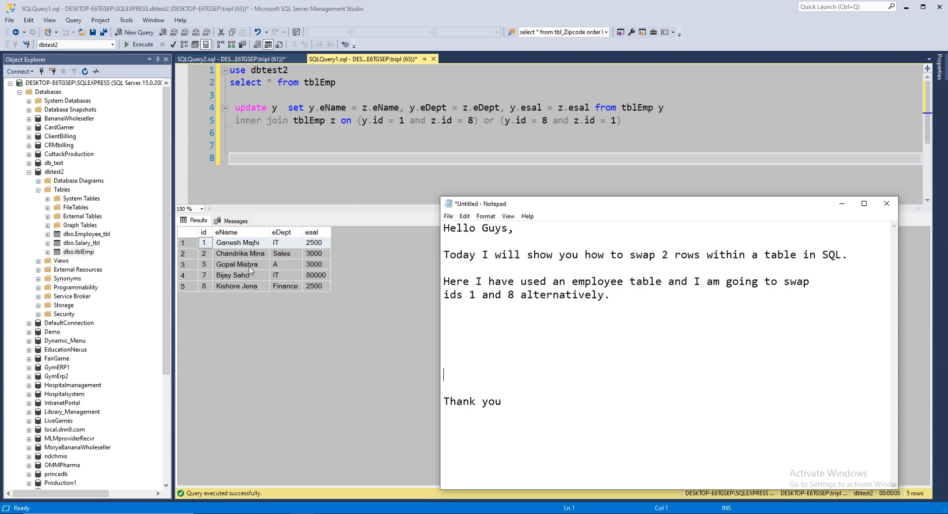
{"action": "mouse_move", "coordinate": [297, 298]}
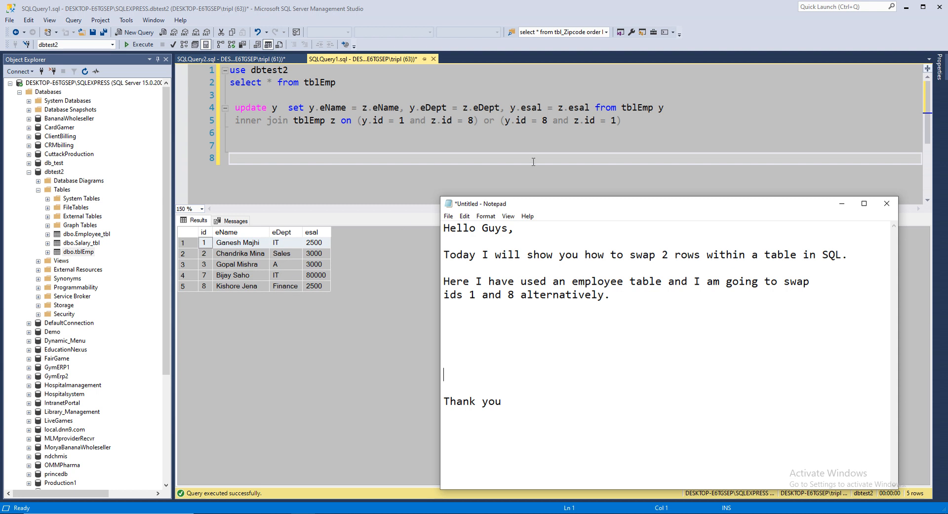
{"action": "left_click", "coordinate": [644, 126]}
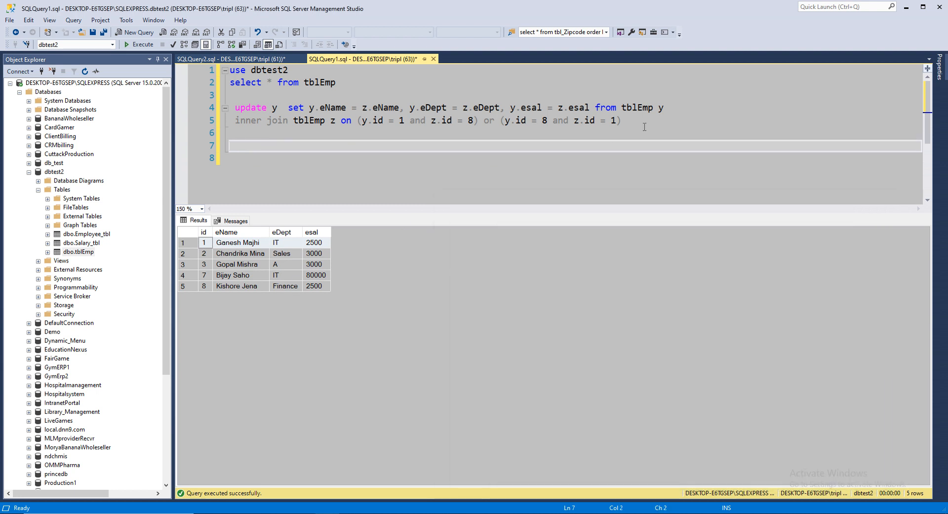
Step: Run the self-join UPDATE swapping ids 1 and 8, then rerun the SELECT on tblEmp
{"action": "left_click_drag", "start_coordinate": [235, 108], "coordinate": [620, 120]}
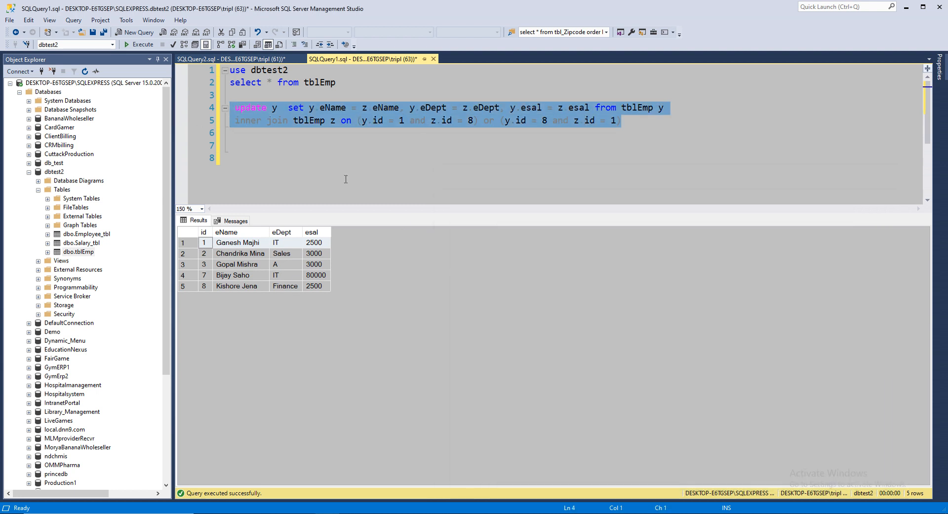
{"action": "left_click", "coordinate": [200, 58]}
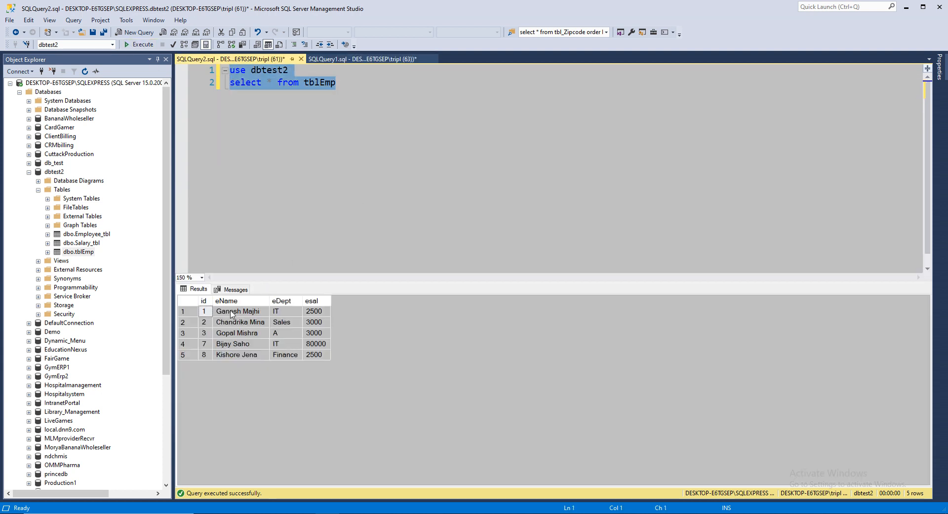
{"action": "left_click", "coordinate": [372, 58]}
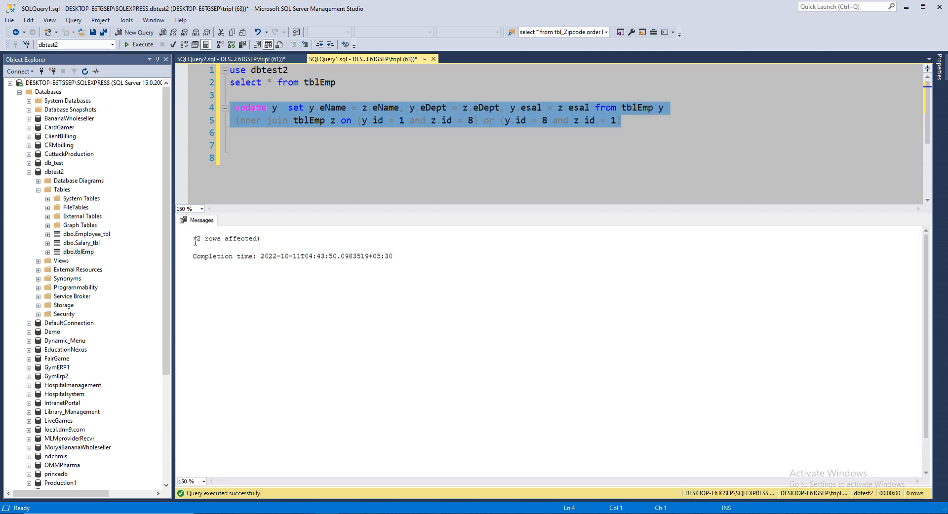
{"action": "left_click", "coordinate": [338, 82]}
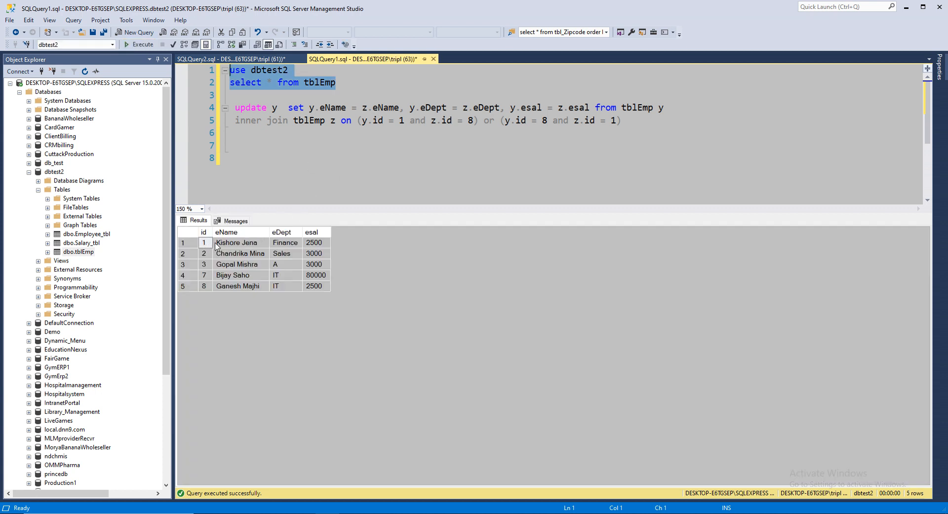
{"action": "left_click", "coordinate": [236, 243]}
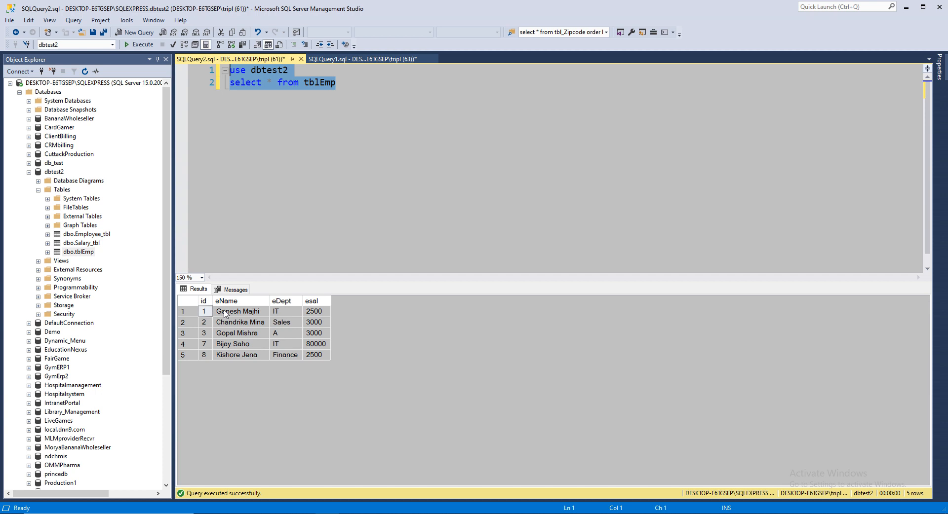
{"action": "left_click", "coordinate": [367, 59]}
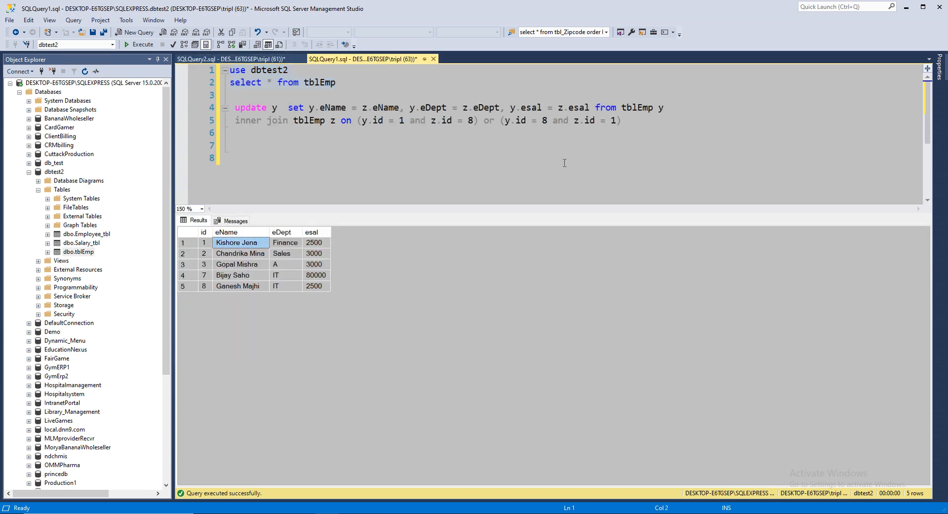
{"action": "left_click", "coordinate": [640, 123]}
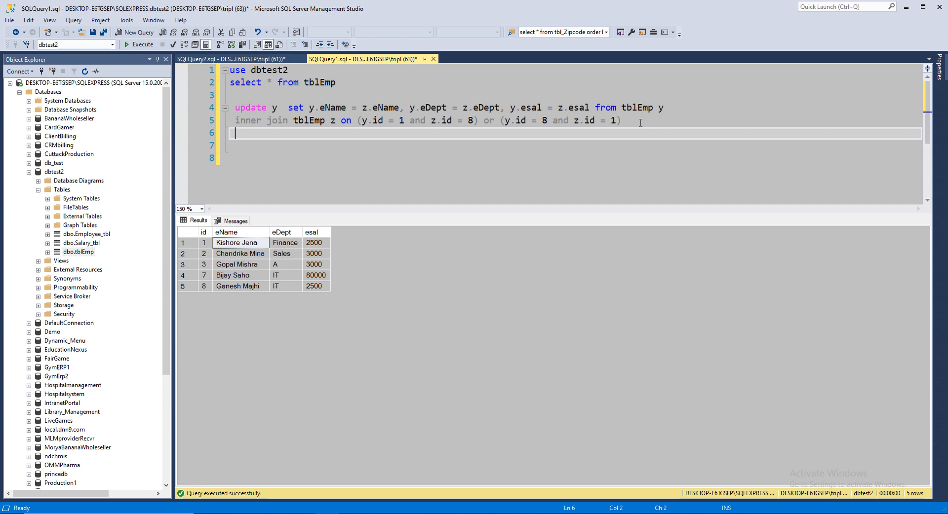
Step: Run the swap UPDATE again (2 rows affected) and compare tblEmp results across both query tabs
{"action": "left_click_drag", "start_coordinate": [236, 107], "coordinate": [622, 121]}
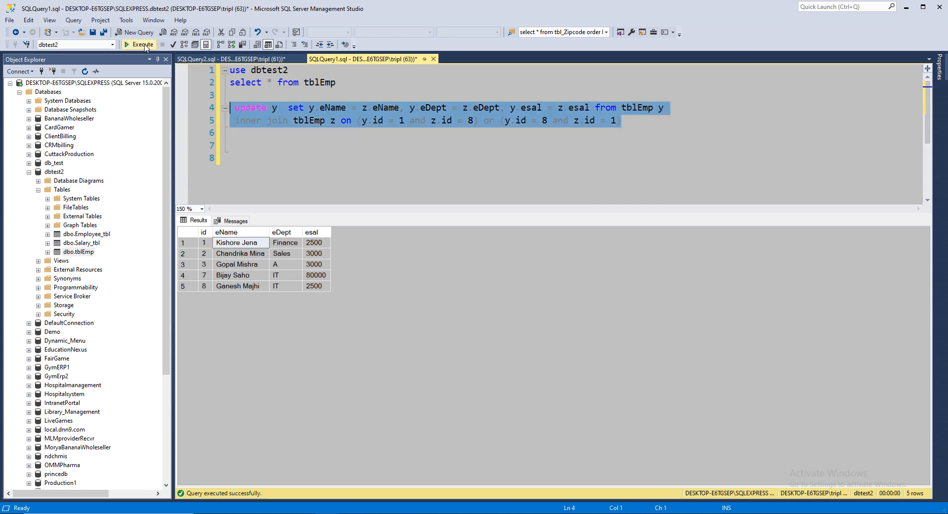
{"action": "mouse_move", "coordinate": [144, 47]}
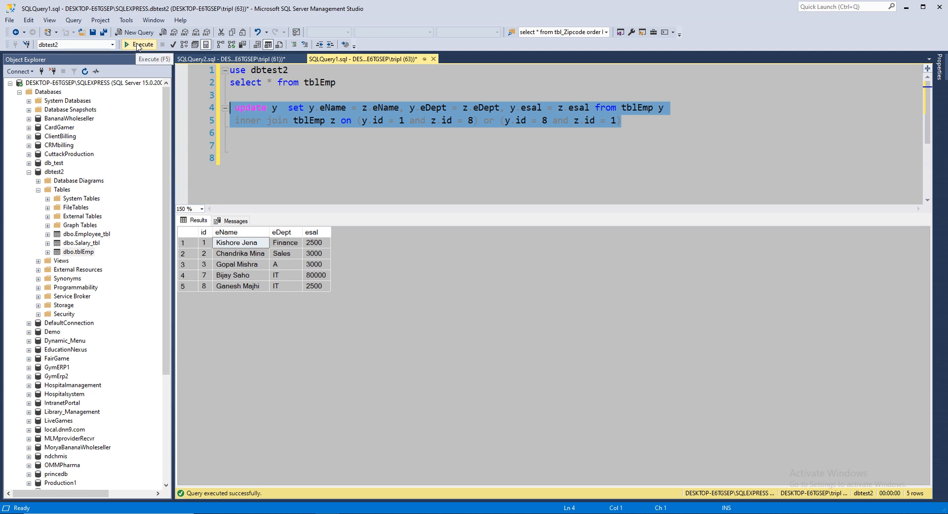
{"action": "left_click", "coordinate": [141, 44]}
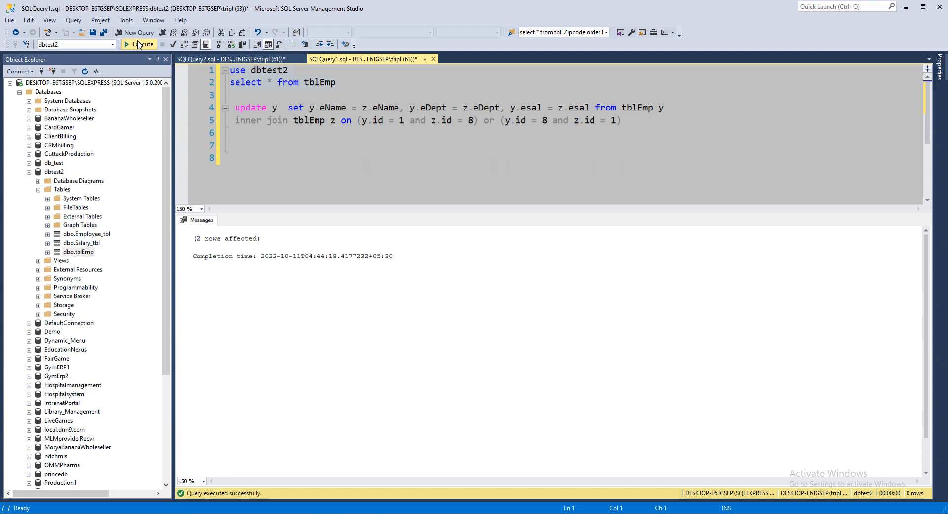
{"action": "left_click", "coordinate": [141, 44]}
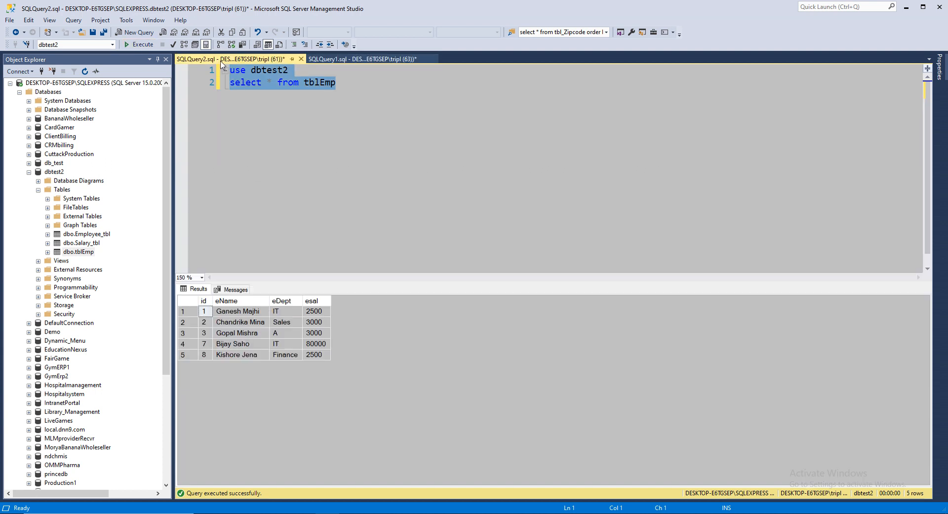
{"action": "left_click", "coordinate": [371, 58]}
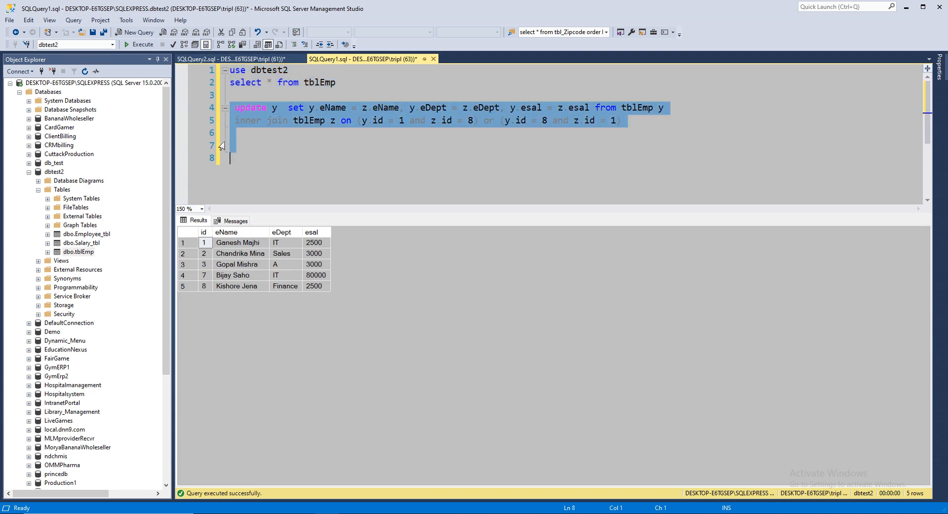
{"action": "left_click", "coordinate": [140, 44]}
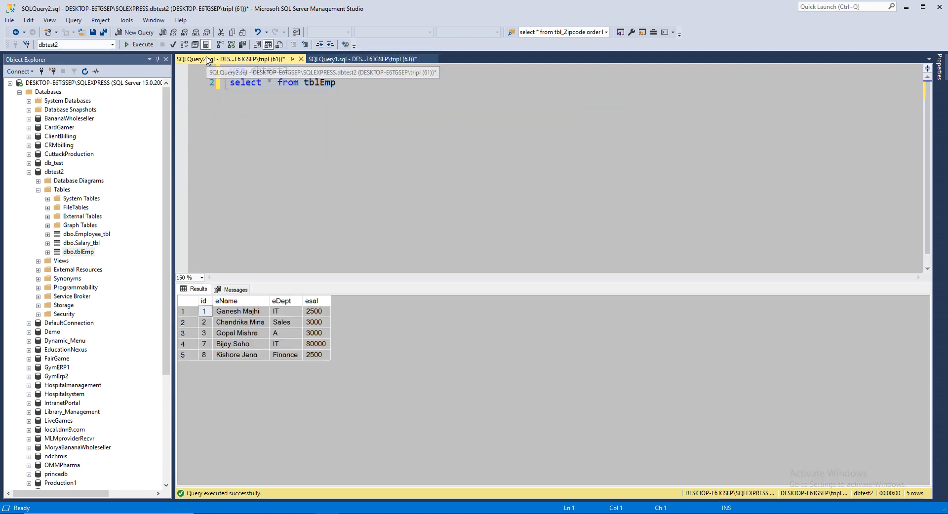
{"action": "left_click", "coordinate": [367, 58]}
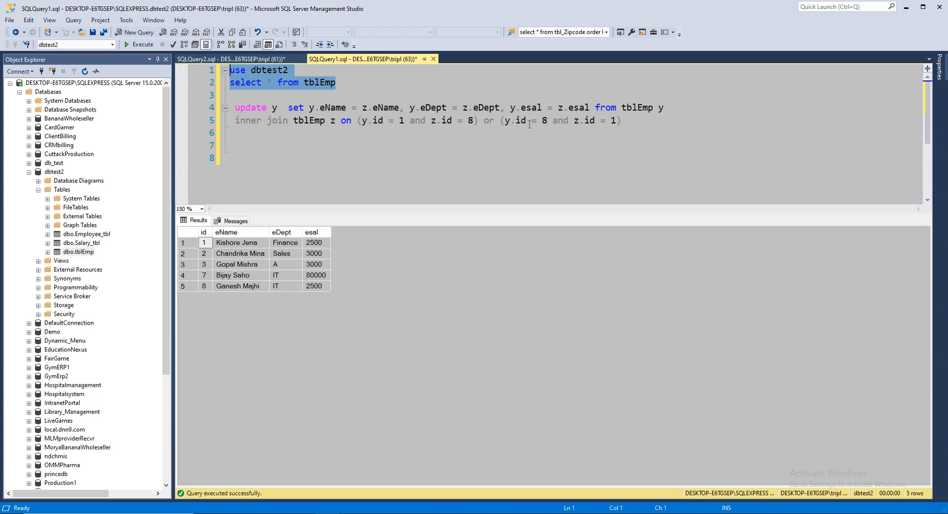
{"action": "mouse_move", "coordinate": [622, 129]}
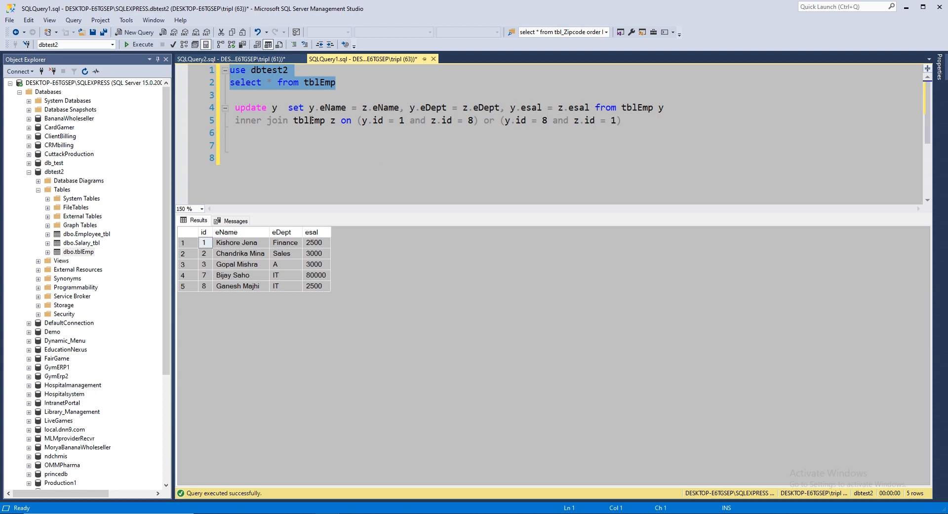
{"action": "mouse_move", "coordinate": [229, 243]}
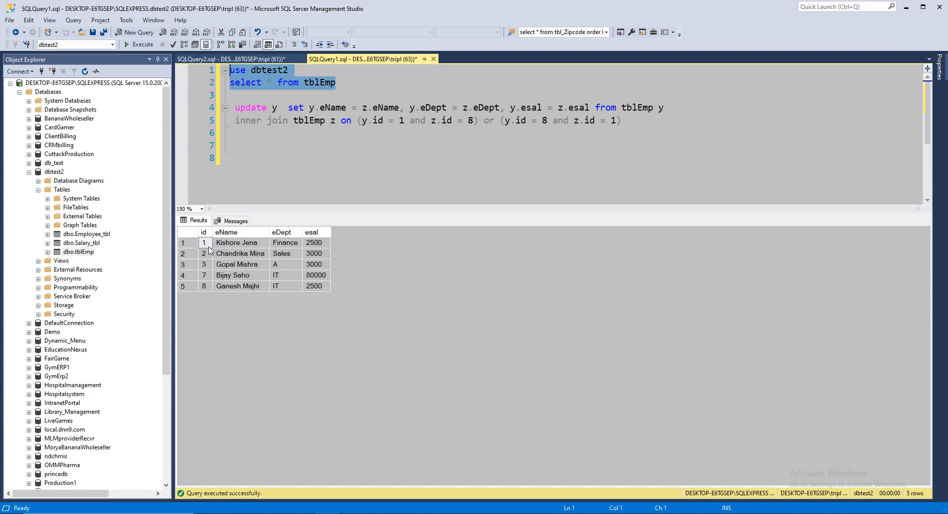
{"action": "mouse_move", "coordinate": [401, 124]}
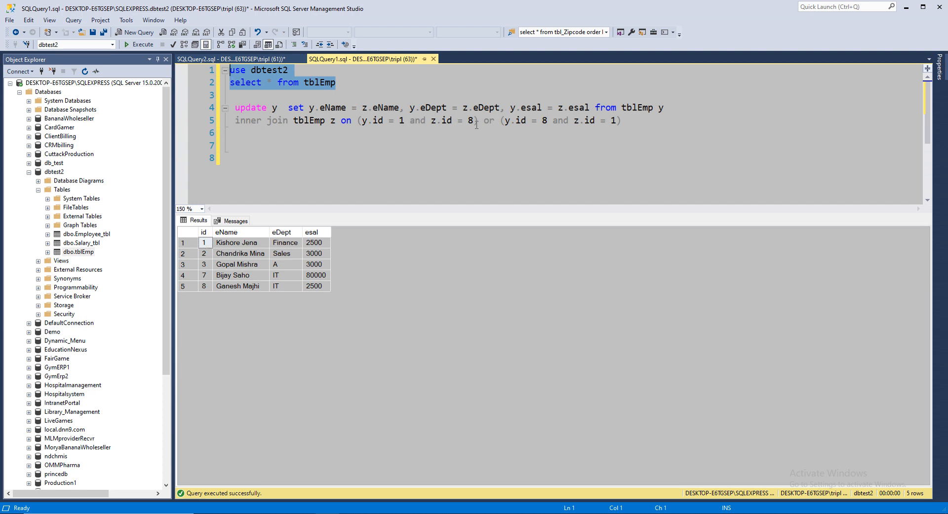
{"action": "mouse_move", "coordinate": [533, 123]}
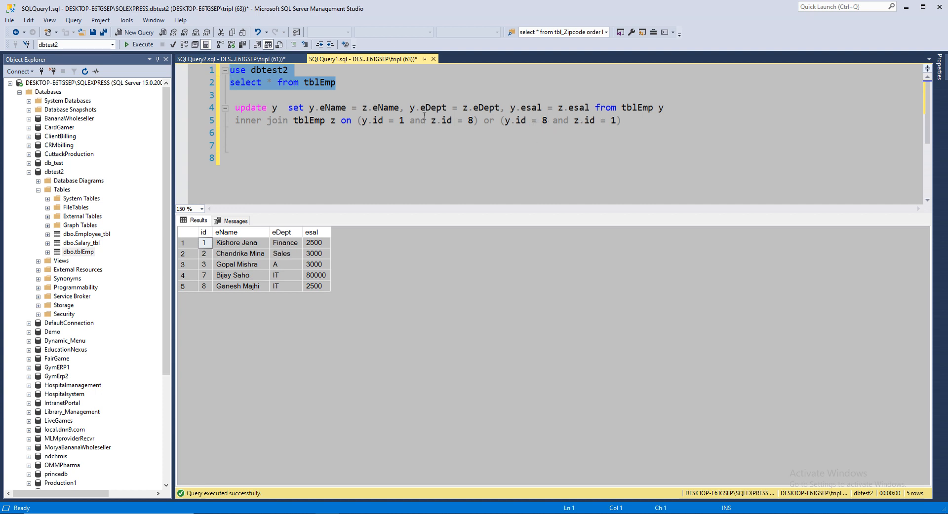
{"action": "mouse_move", "coordinate": [420, 358]}
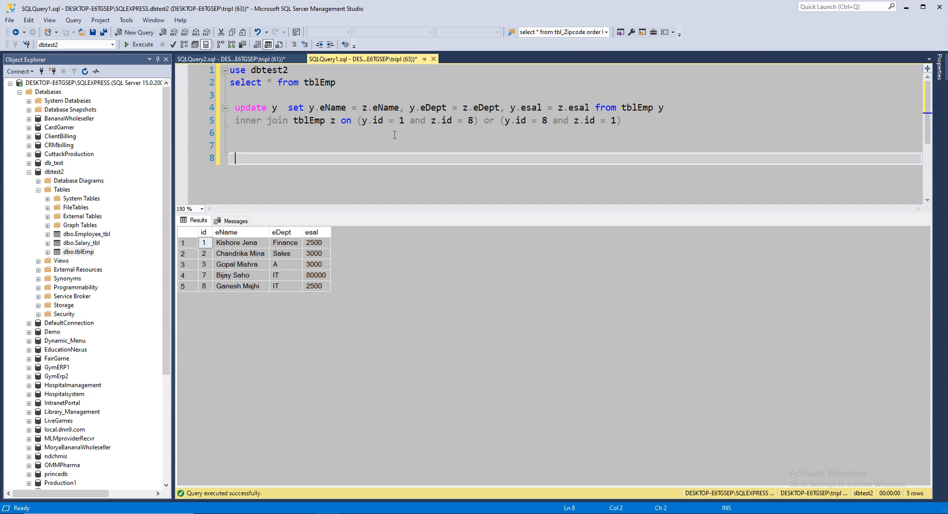
{"action": "mouse_move", "coordinate": [375, 120]}
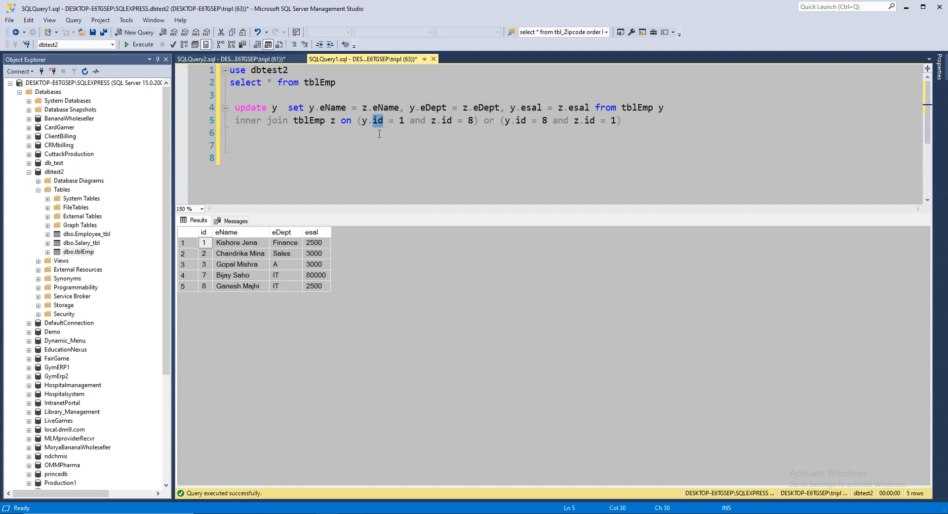
{"action": "mouse_move", "coordinate": [438, 129]}
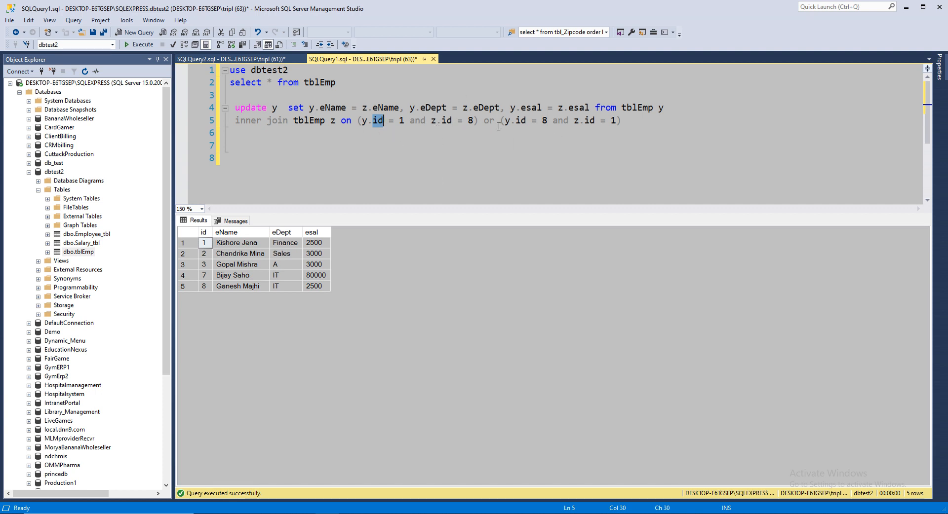
Step: Highlight the id column references in the UPDATE's ON clause
{"action": "left_click_drag", "start_coordinate": [503, 121], "coordinate": [620, 121]}
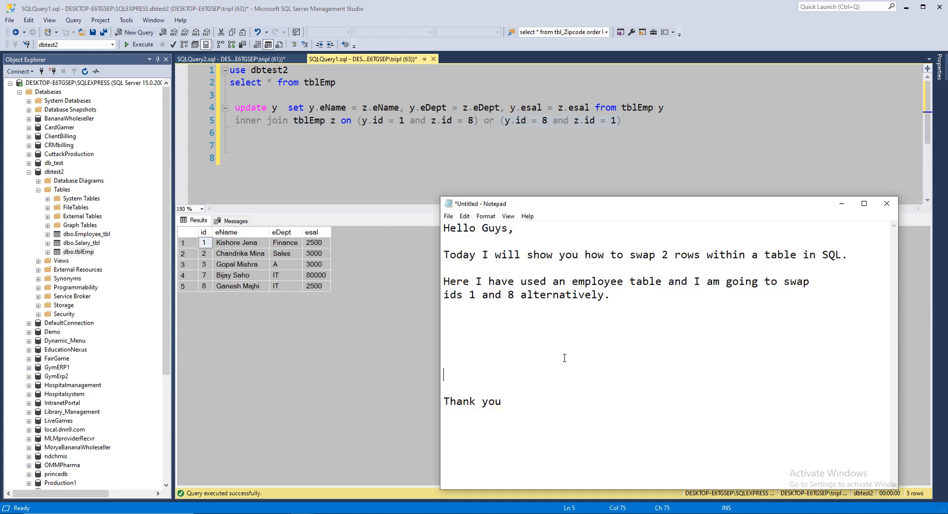
{"action": "mouse_move", "coordinate": [514, 425]}
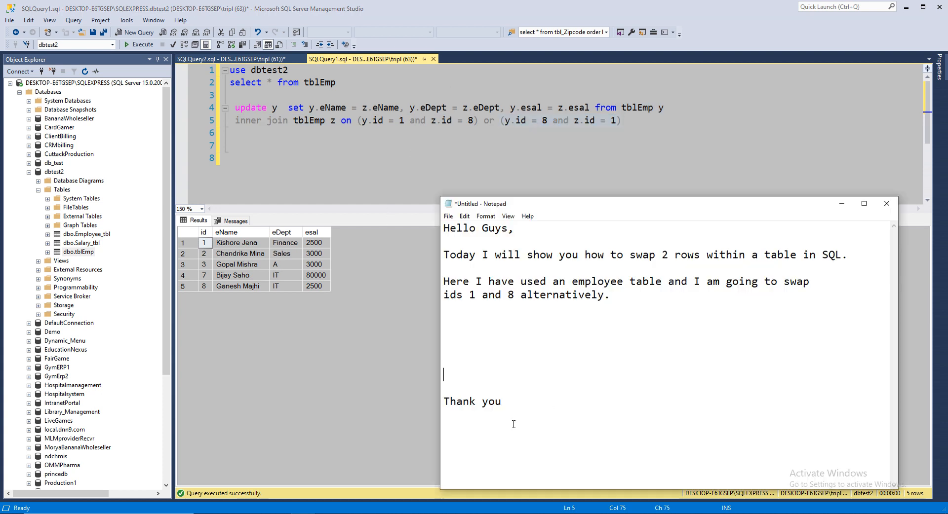
{"action": "mouse_move", "coordinate": [513, 425]}
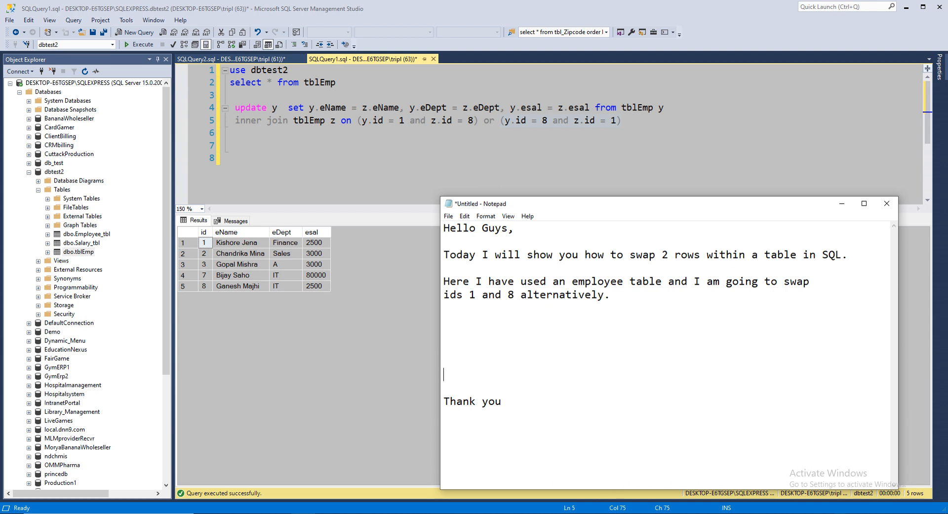